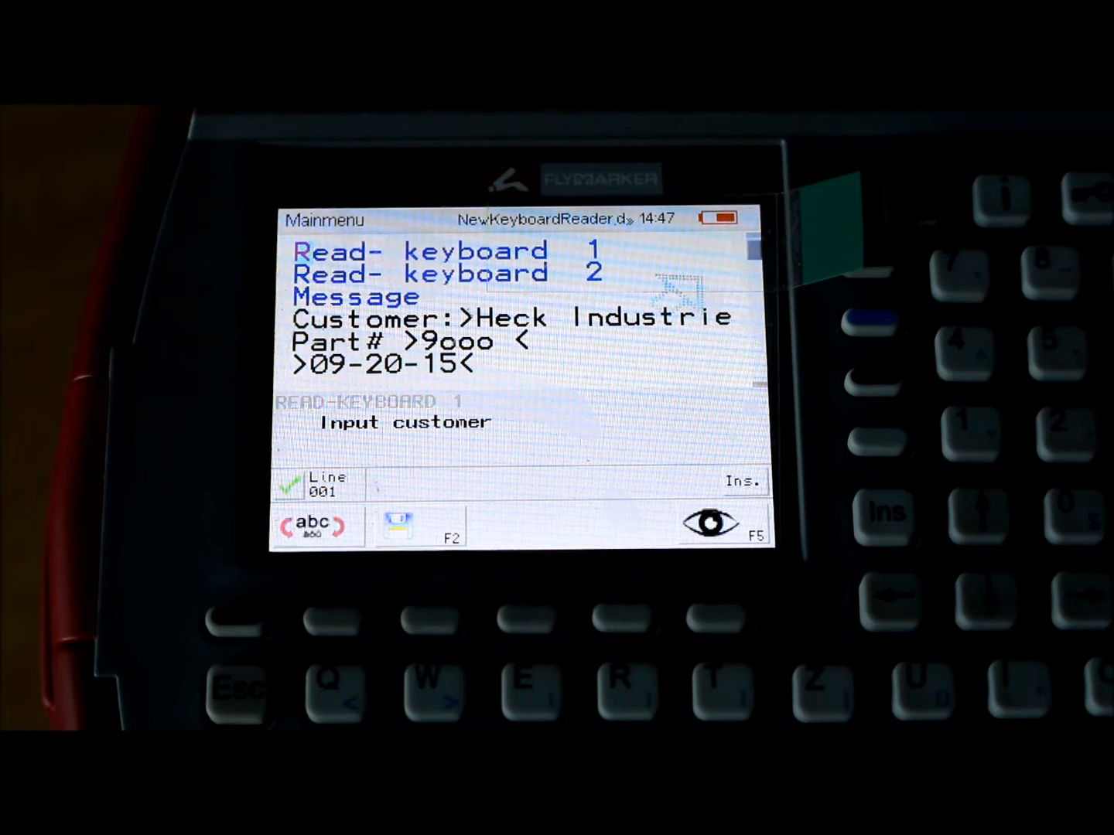
Launch marking on the customer label to bring up the 'Input customer' keyboard prompt.
{"action": "left_click", "coordinate": [720, 528]}
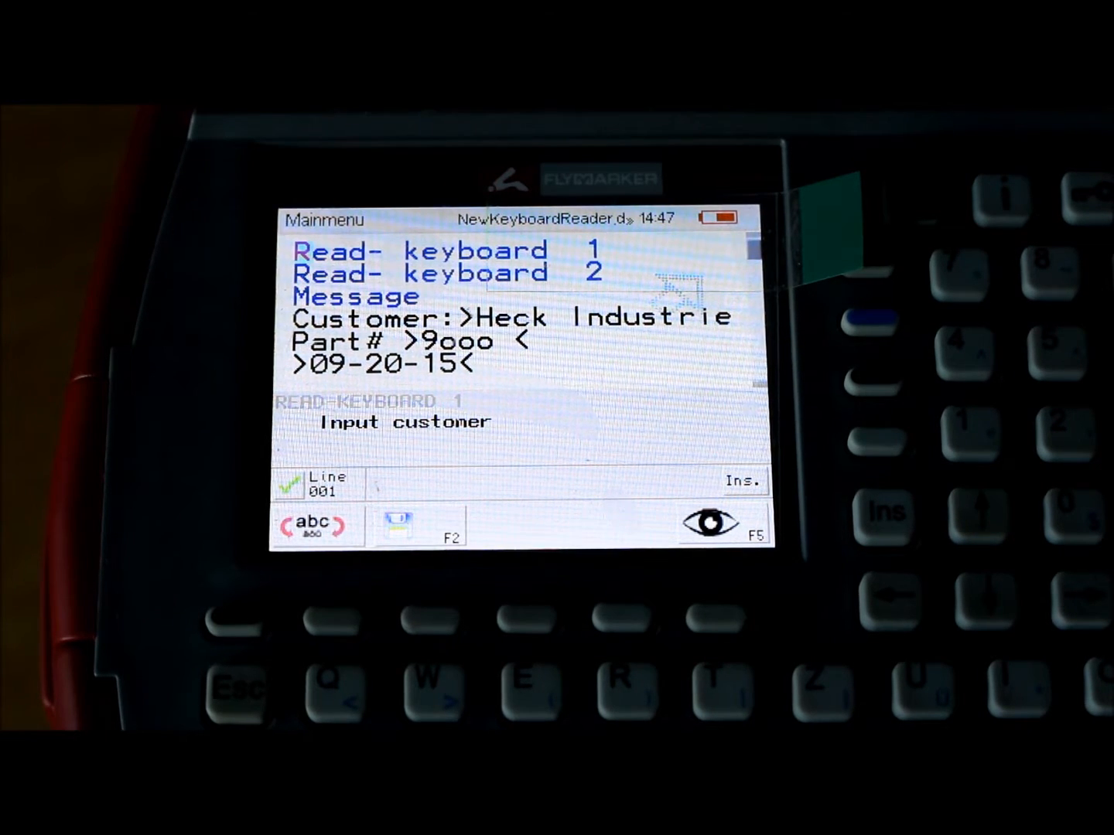
{"action": "left_click", "coordinate": [706, 520]}
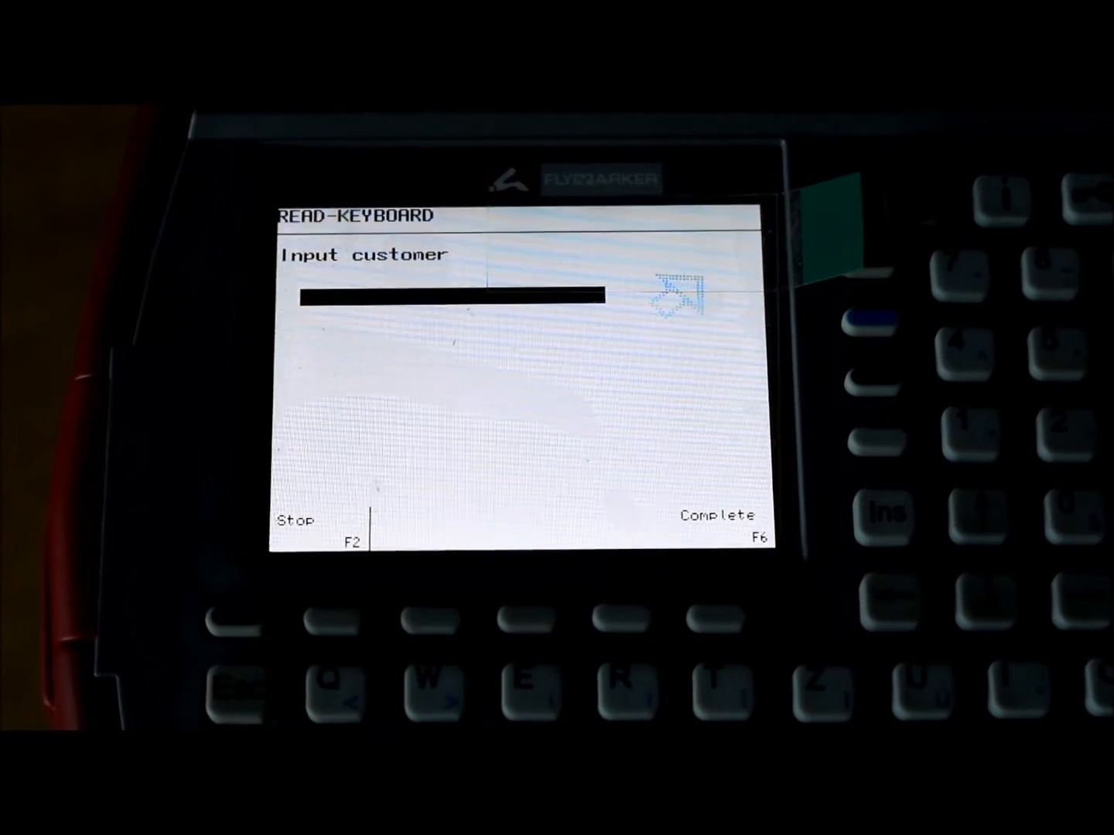
Enter 'ACME INDUSTRIE' as the customer name at the READ-KEYBOARD prompt.
{"action": "type", "text": "A"}
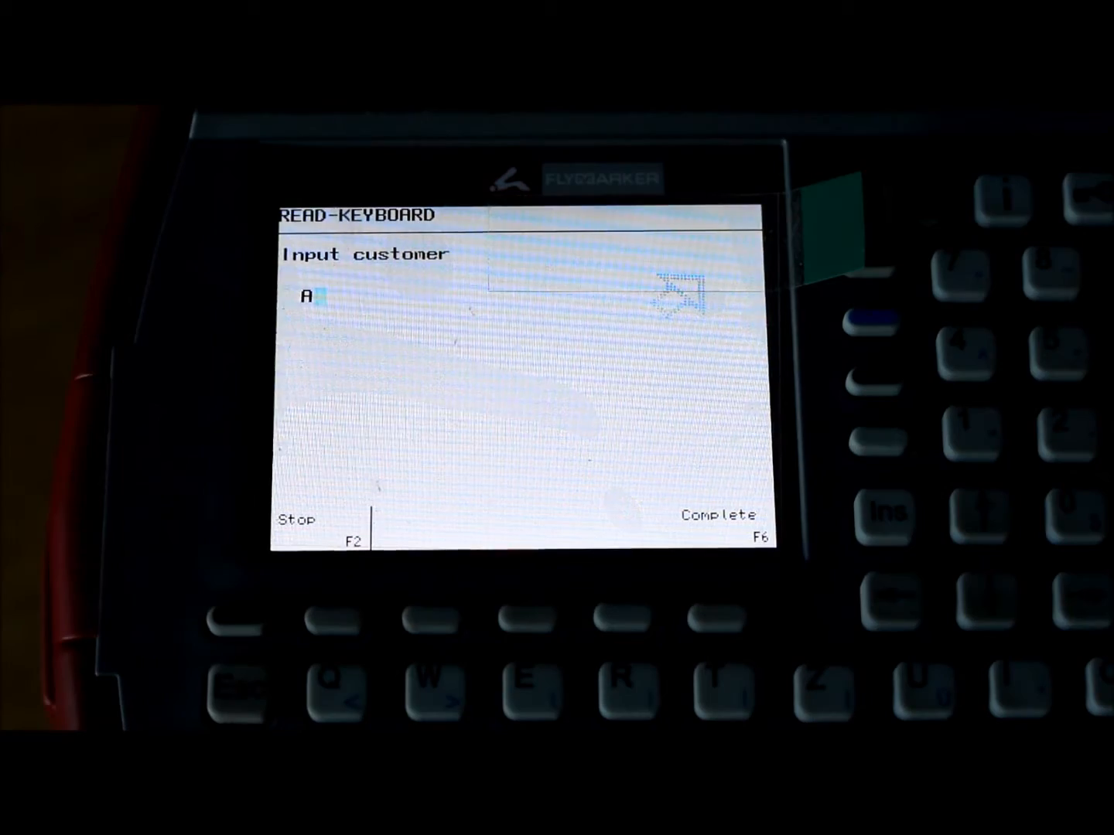
{"action": "type", "text": "CME IND"}
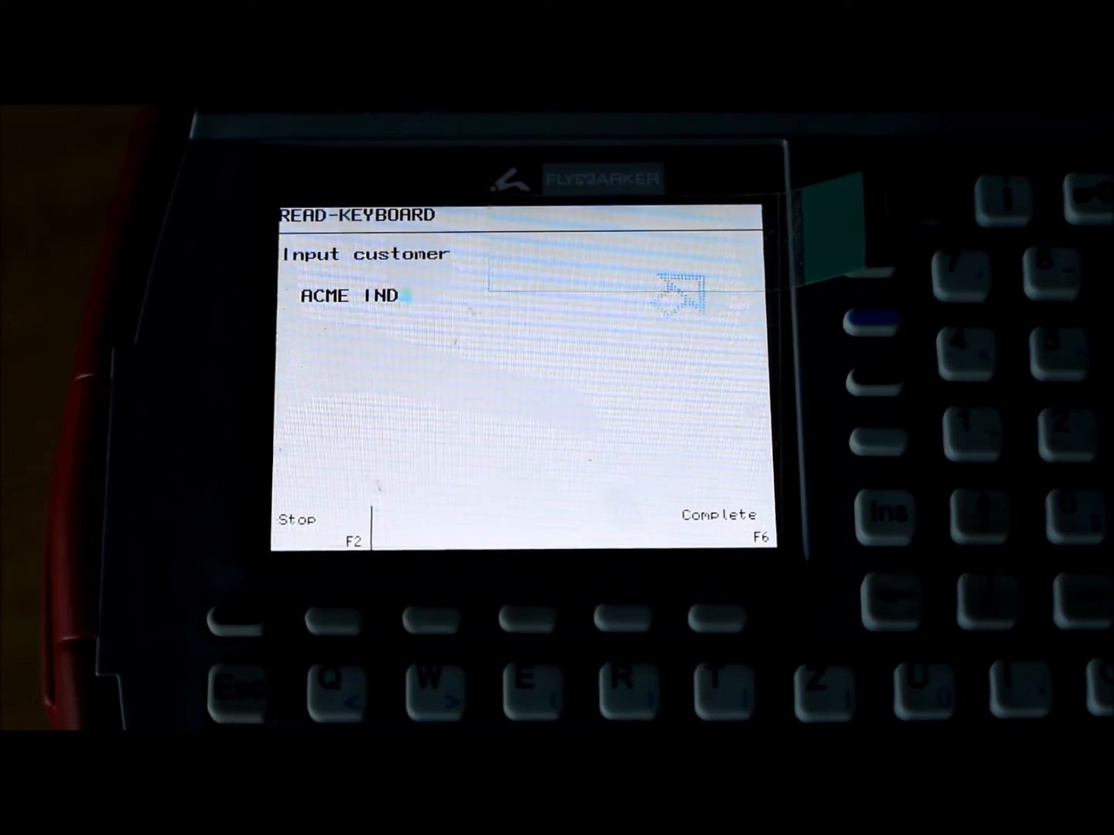
{"action": "type", "text": "USTRIE"}
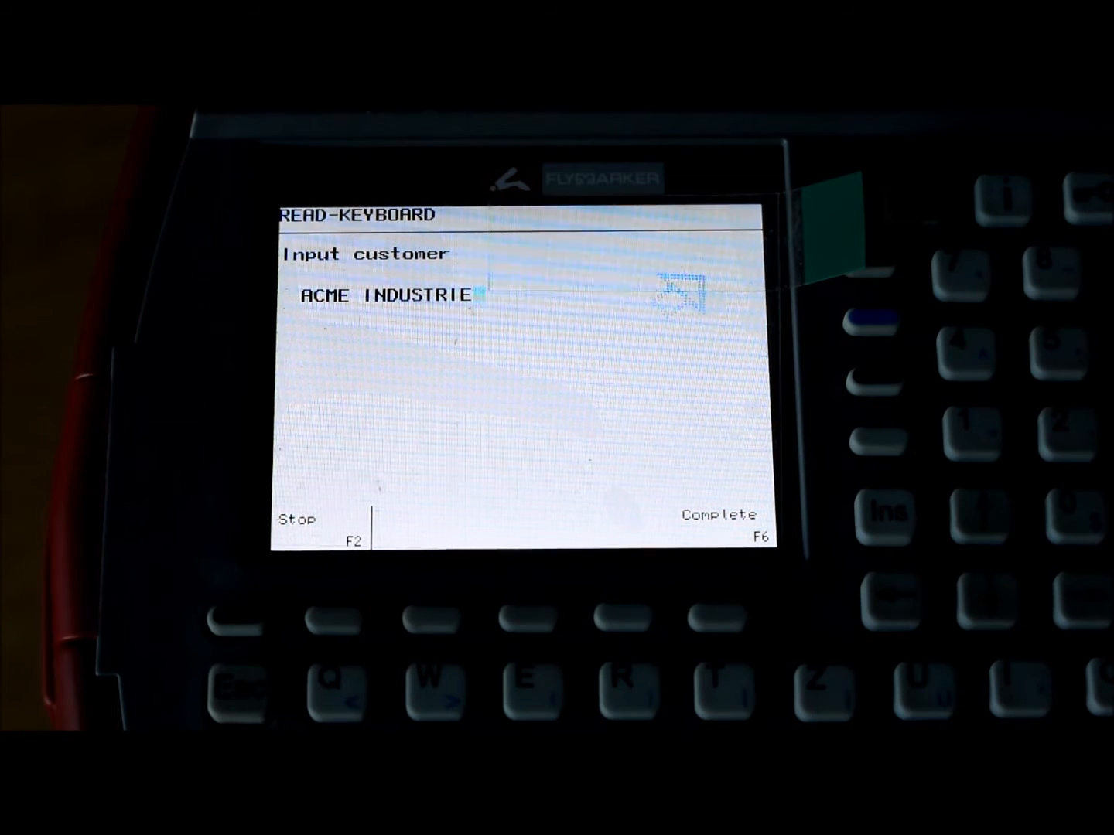